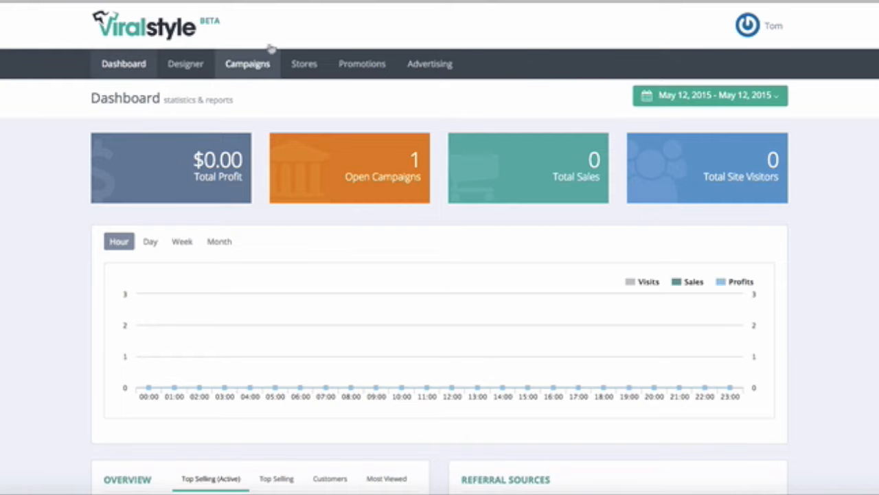
- Go to the Campaigns list showing the Official Viralstyle Tee! campaign
left_click(248, 64)
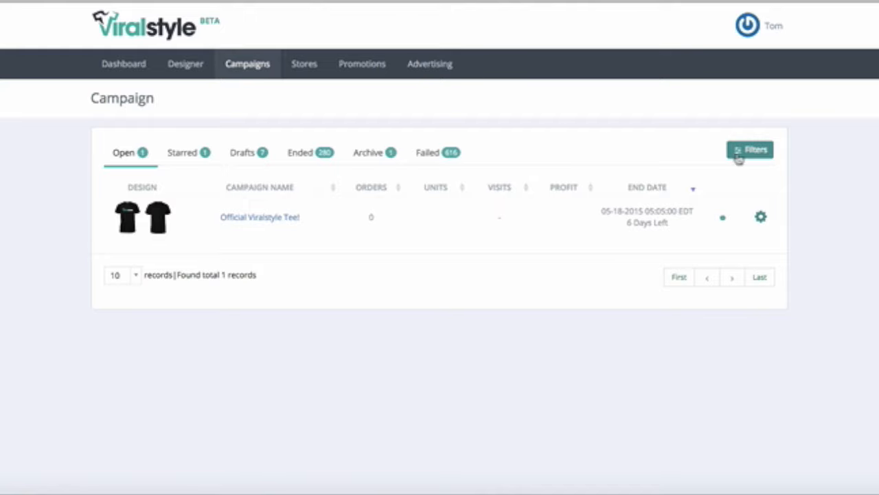
left_click(751, 150)
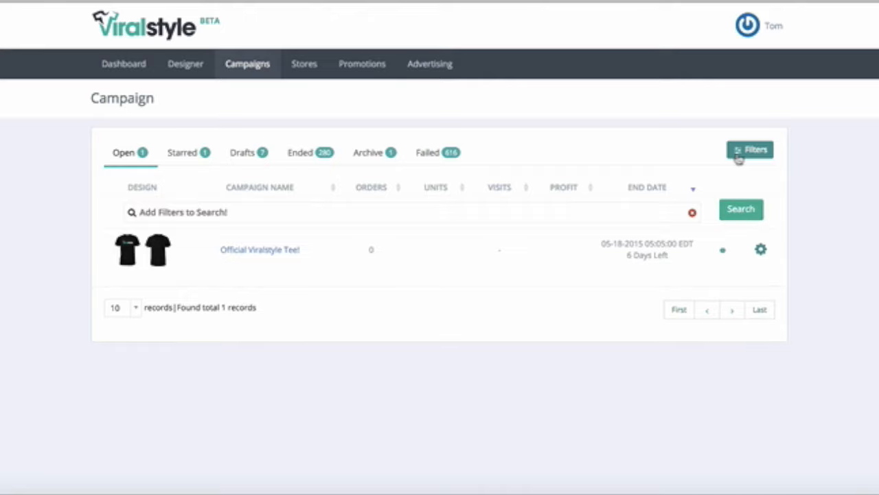
left_click(750, 149)
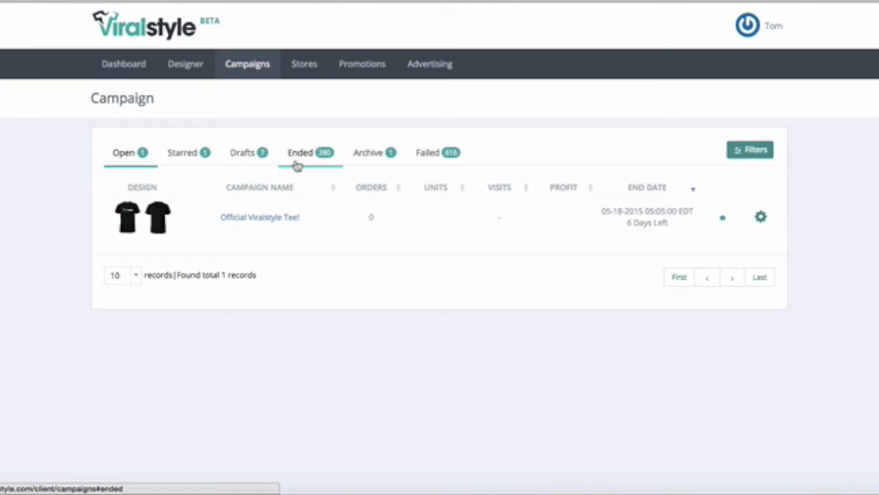
mouse_move(302, 165)
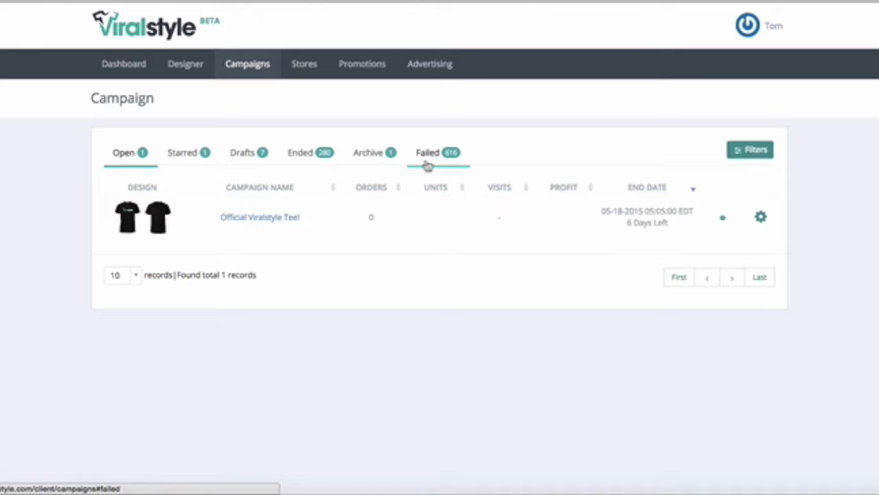
mouse_move(403, 257)
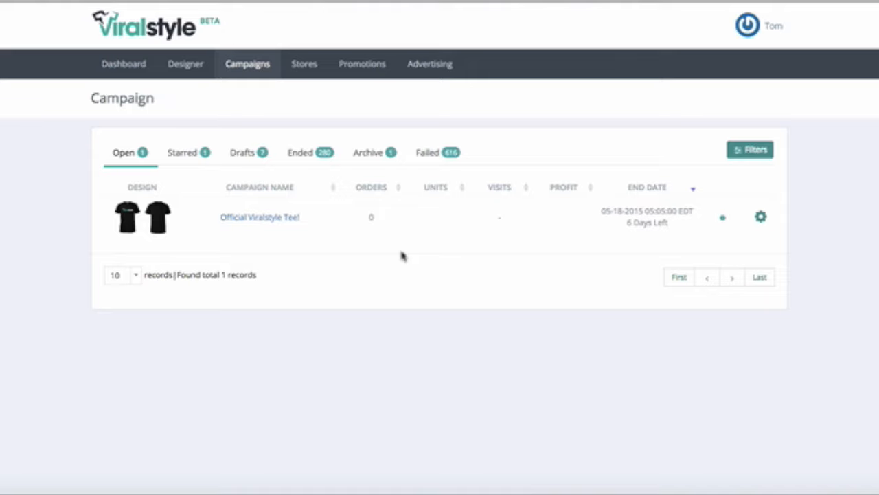
mouse_move(429, 217)
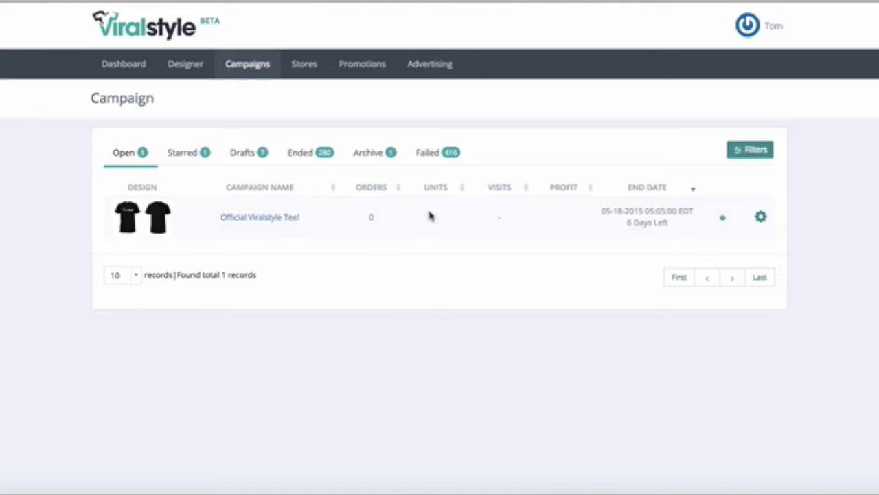
mouse_move(563, 213)
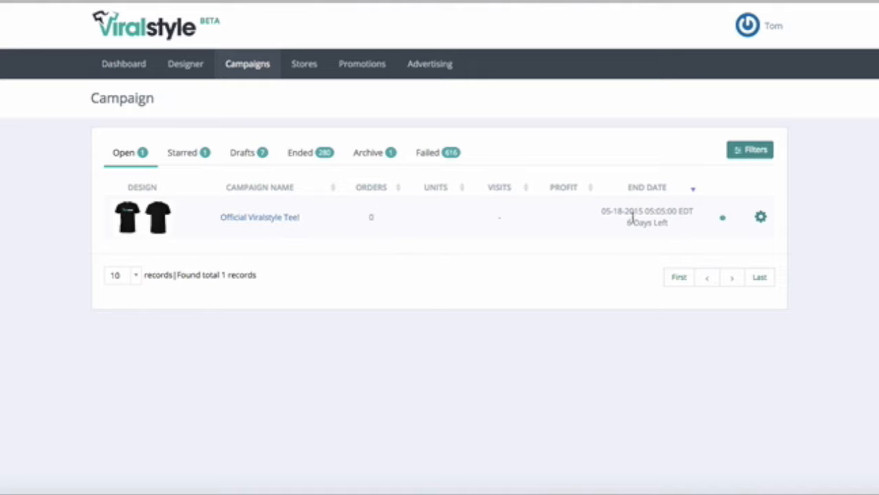
mouse_move(626, 253)
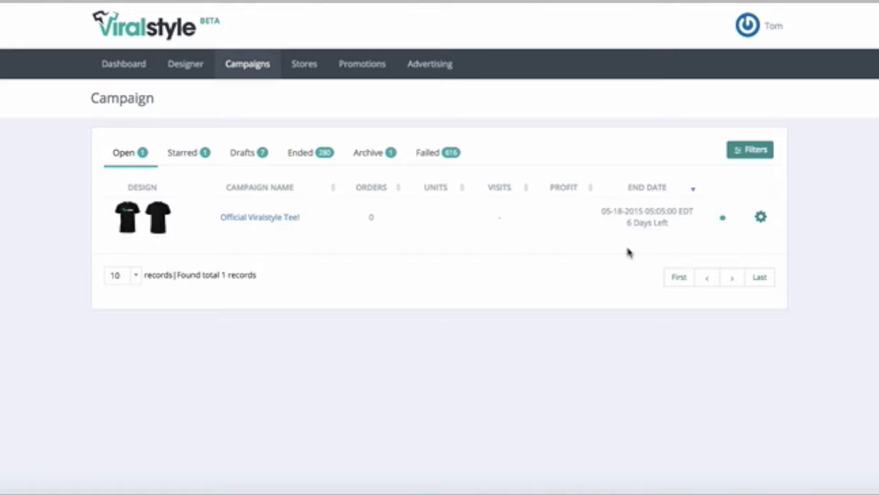
- Choose Details from the campaign row's gear menu to reach its detail page
left_click(761, 218)
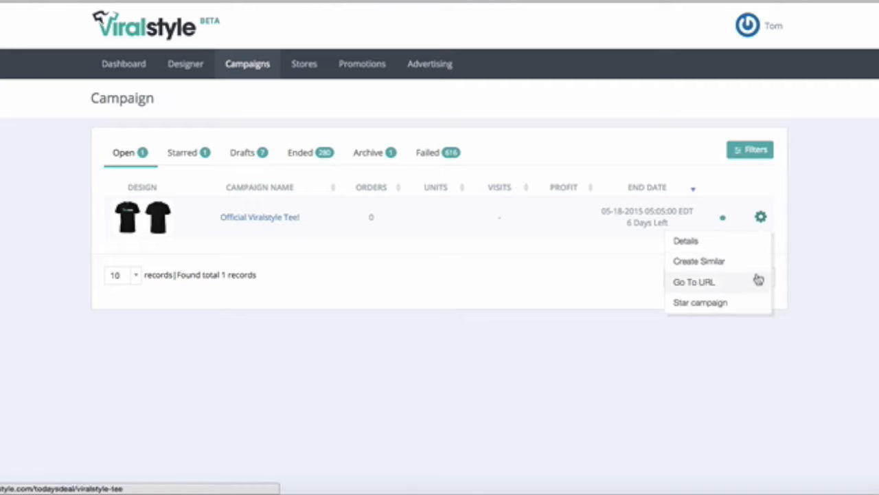
mouse_move(755, 311)
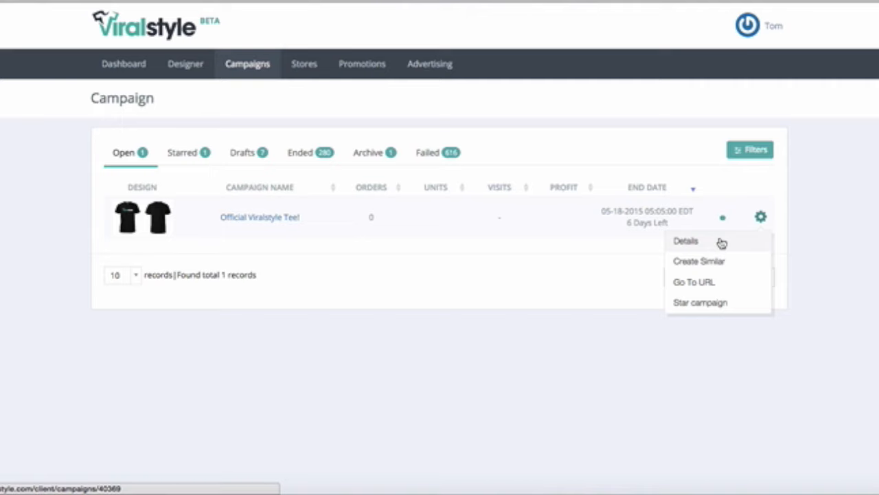
left_click(685, 241)
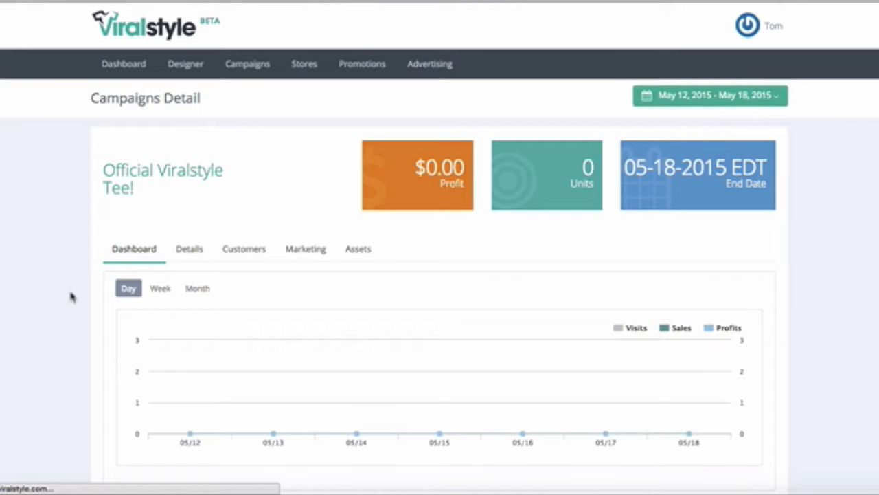
scroll("down", 3)
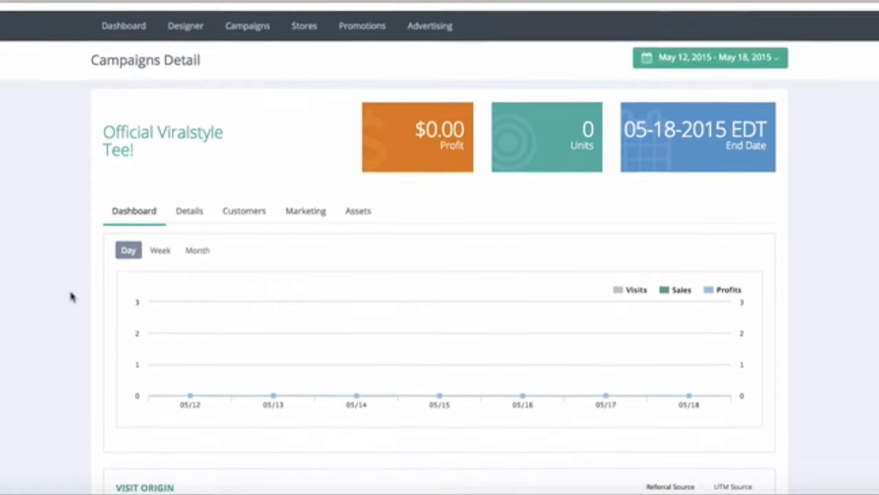
scroll("down", 3)
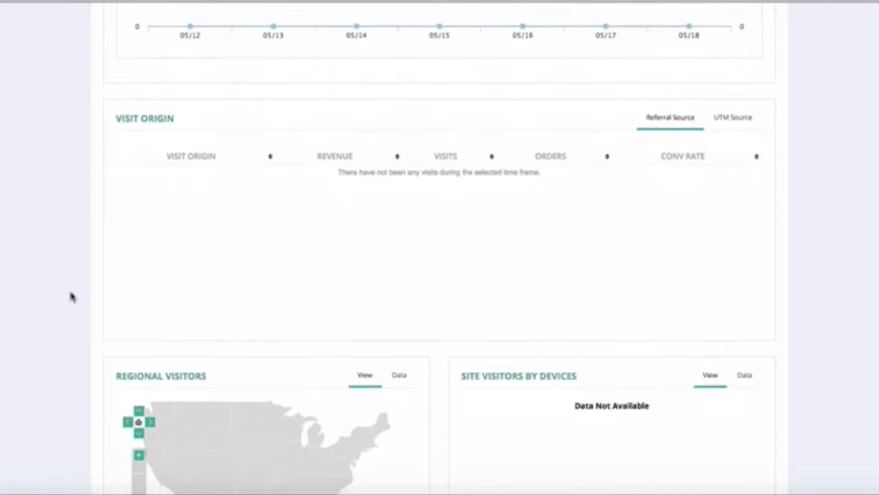
scroll("down", 3)
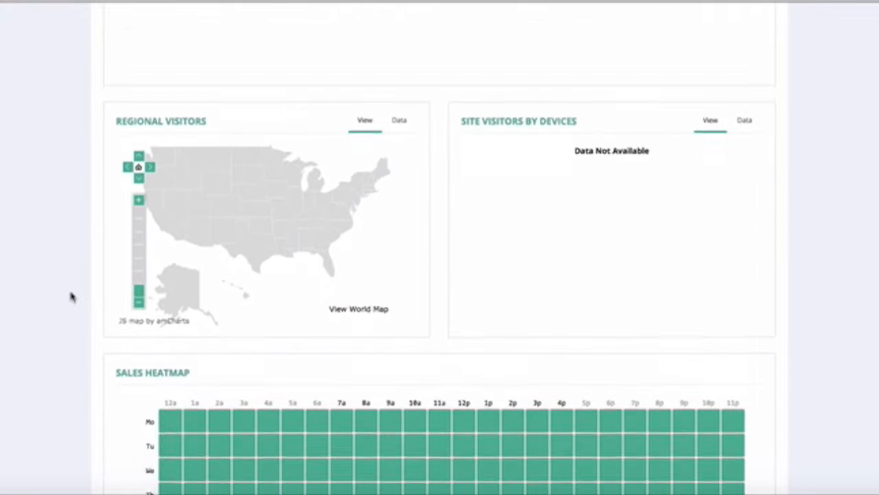
scroll("up", 3)
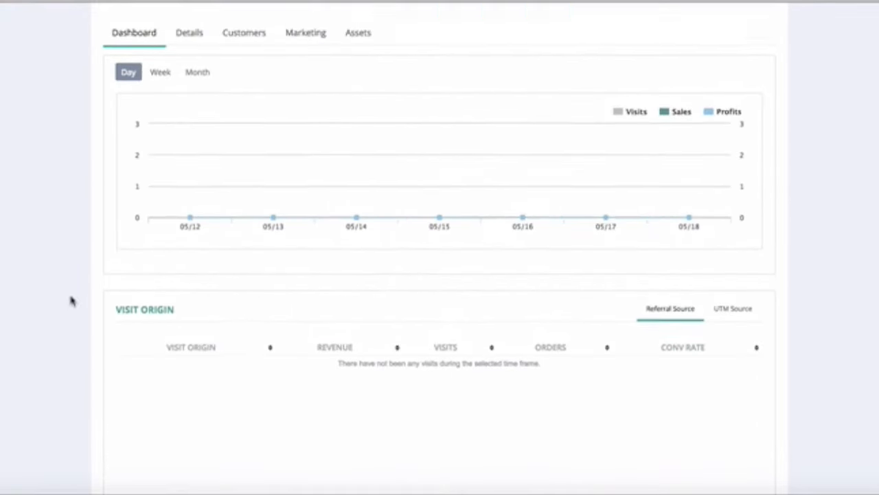
scroll("up", 3)
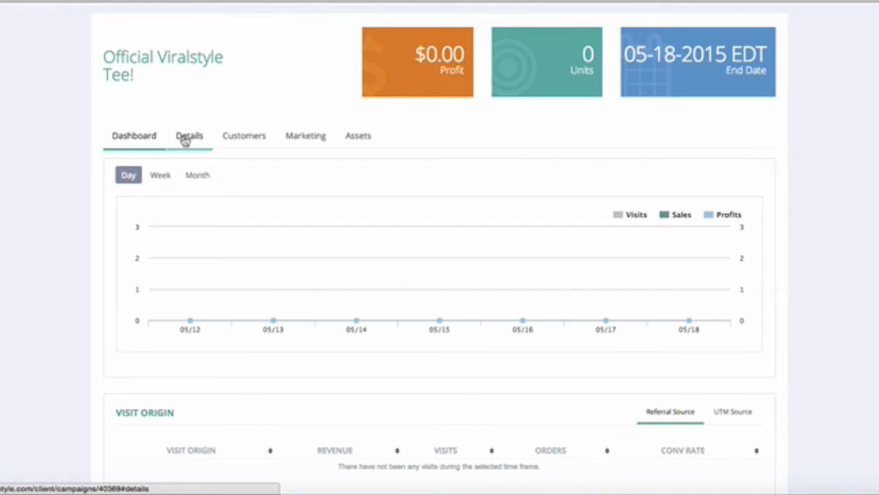
- Show the editable details and toggle Auto relaunch and Auto goal drop on and off
left_click(189, 136)
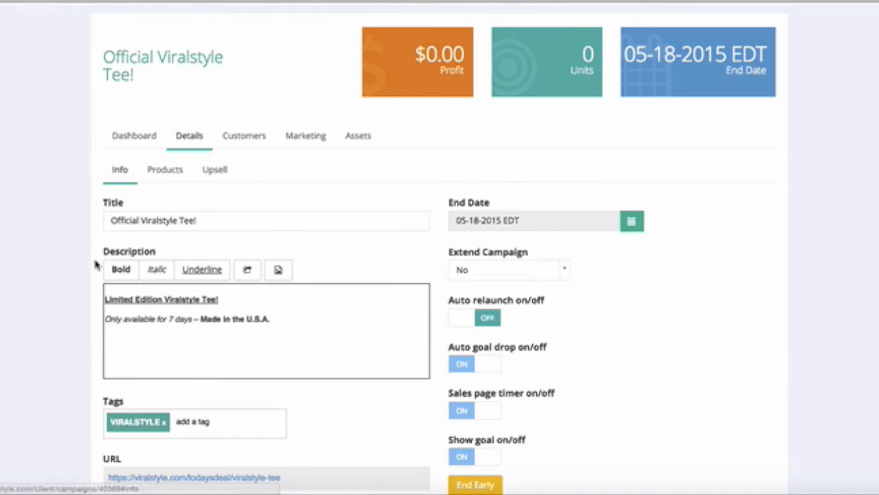
scroll("down", 3)
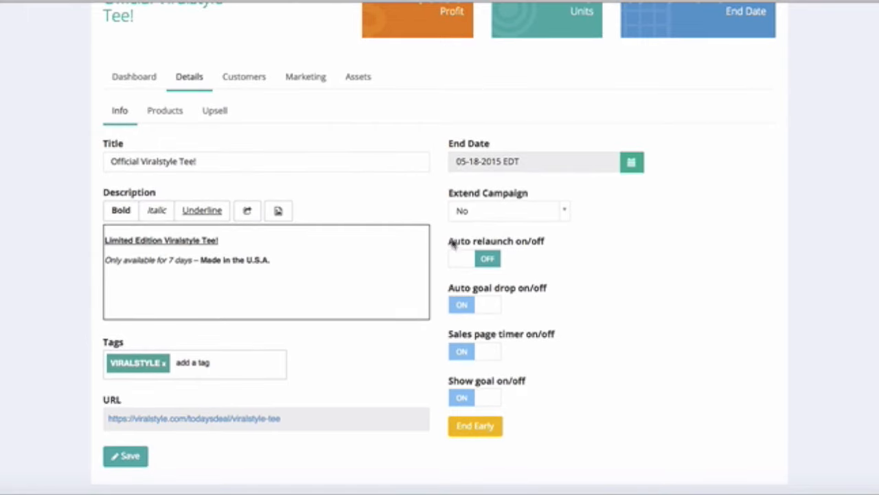
left_click(474, 258)
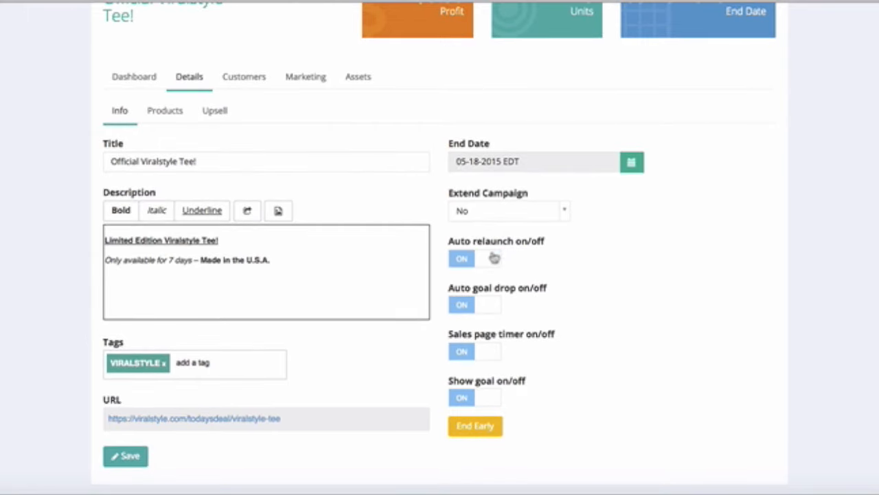
left_click(474, 259)
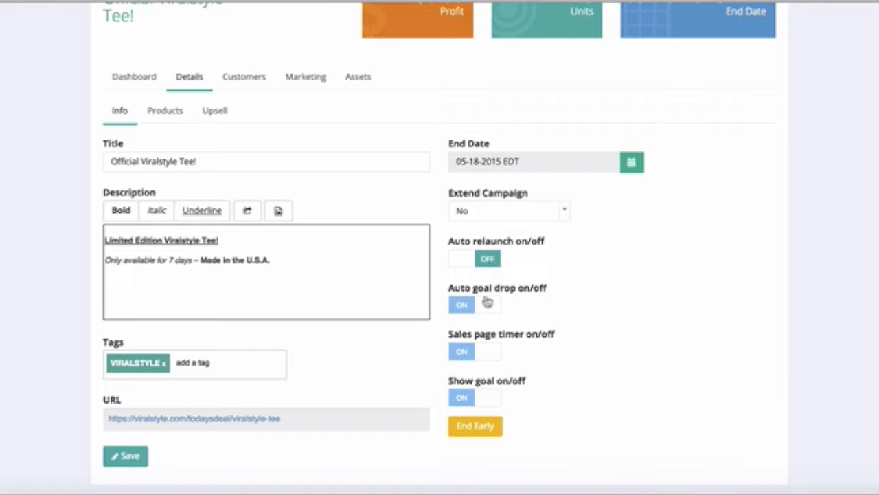
left_click(474, 304)
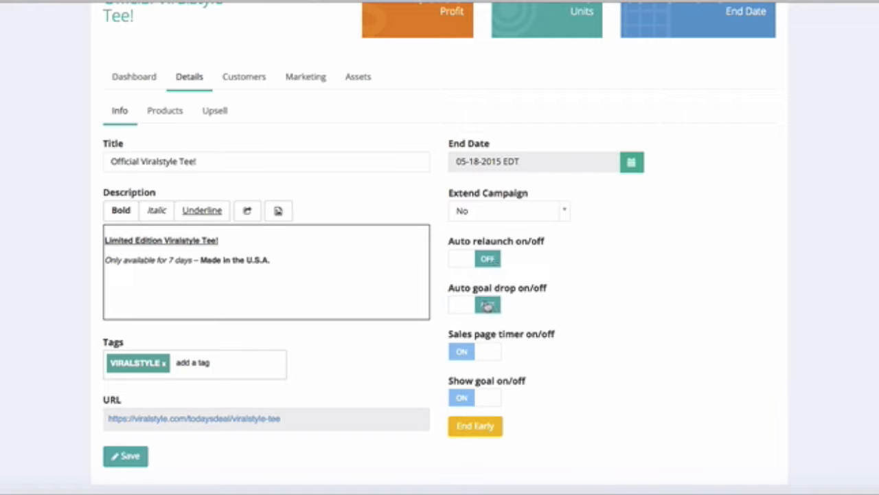
left_click(488, 305)
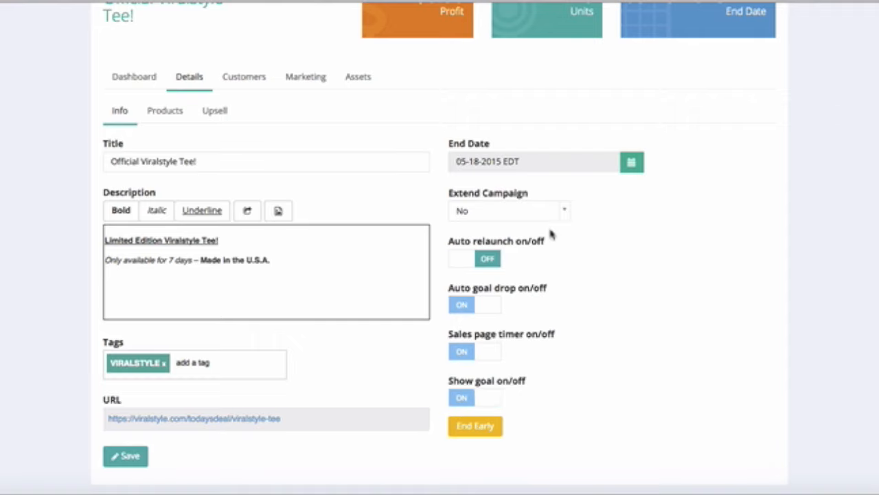
- Check the Extend Campaign length options and keep No extension
left_click(509, 212)
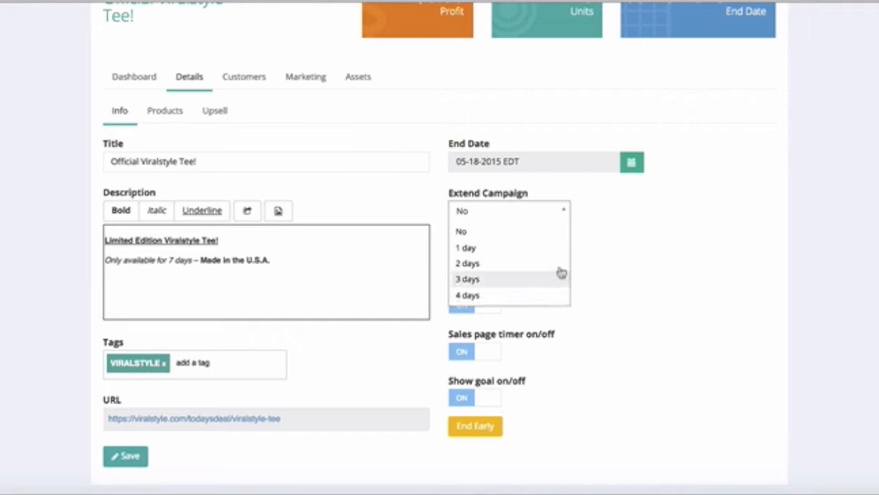
left_click(462, 231)
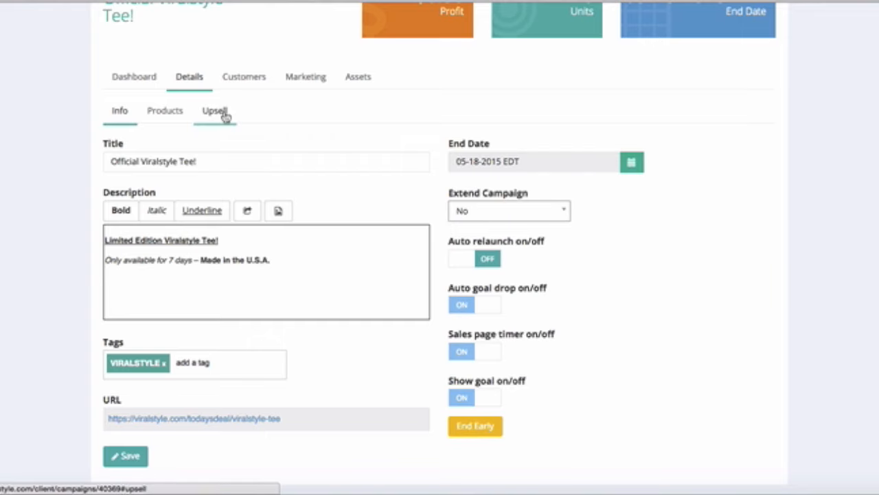
- Scroll through the campaign's active products and colours, then reach the Upsell settings
left_click(165, 110)
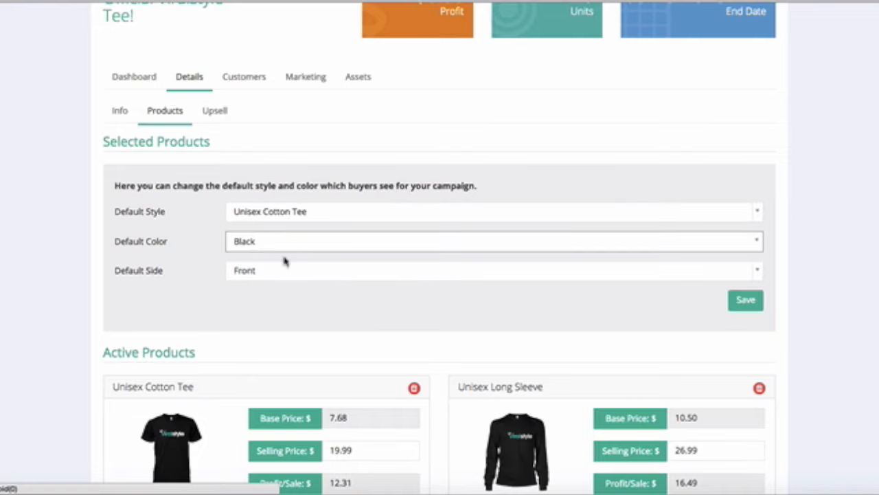
scroll("down", 3)
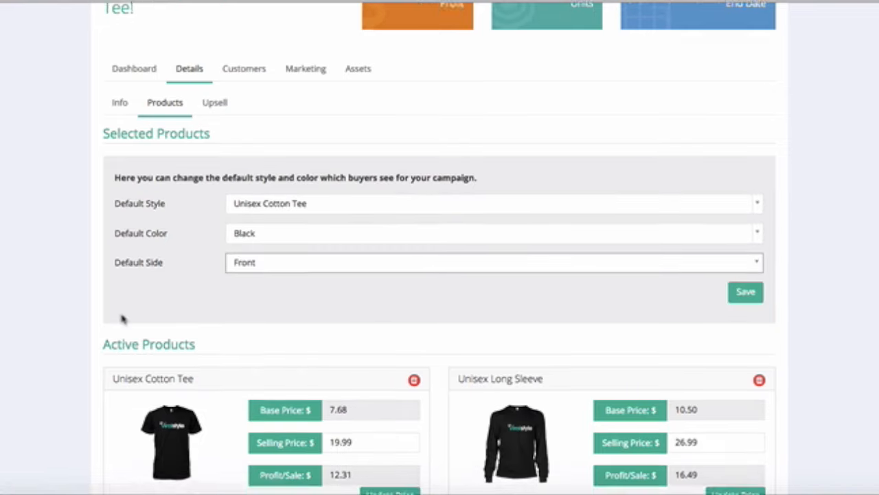
scroll("down", 3)
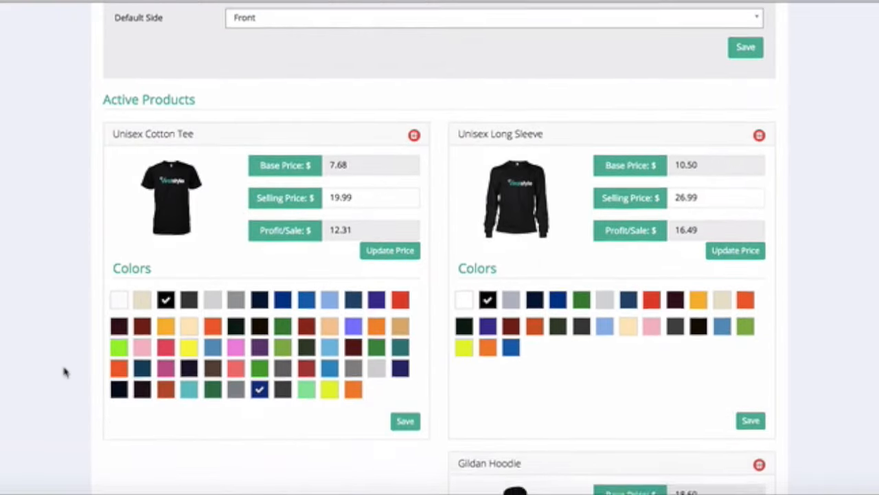
scroll("down", 3)
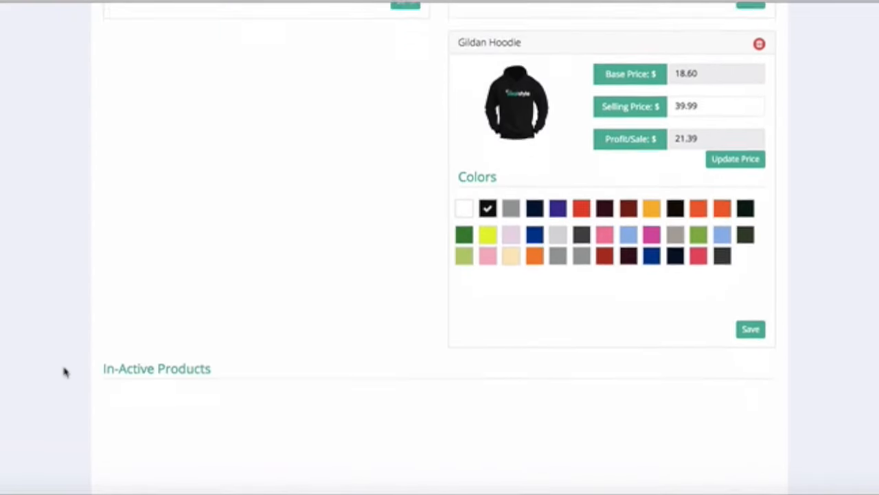
scroll("down", 3)
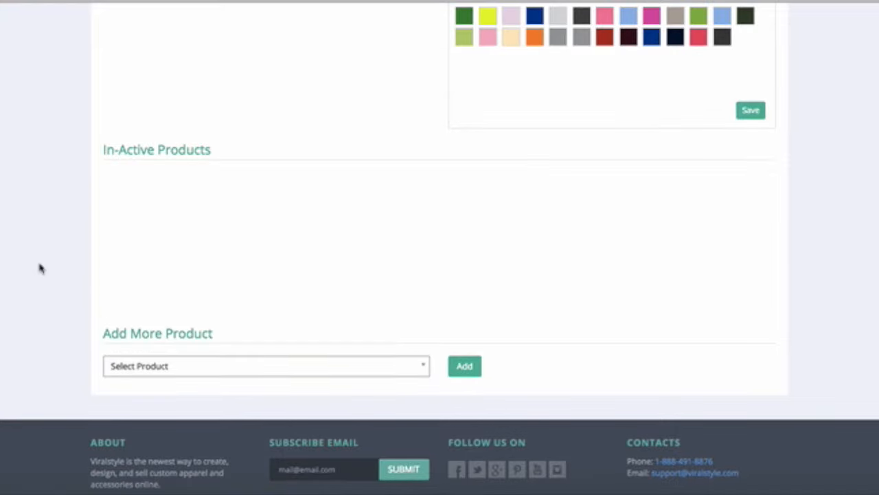
scroll("up", 3)
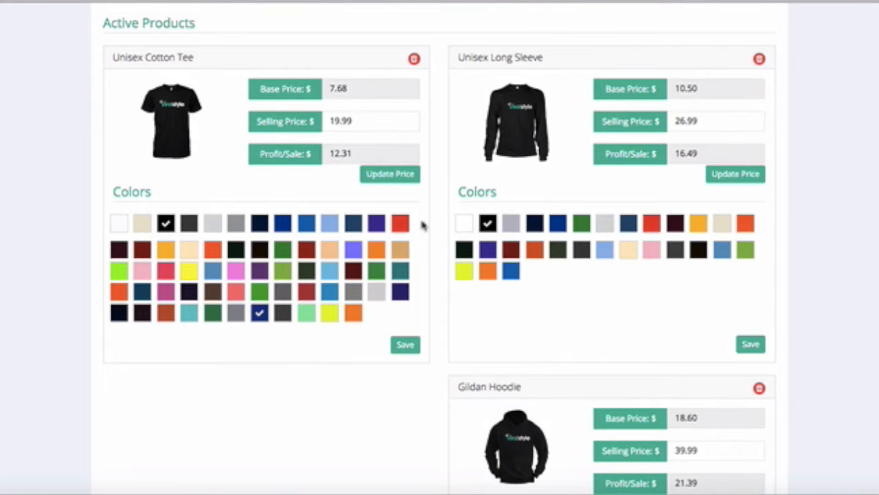
scroll("up", 3)
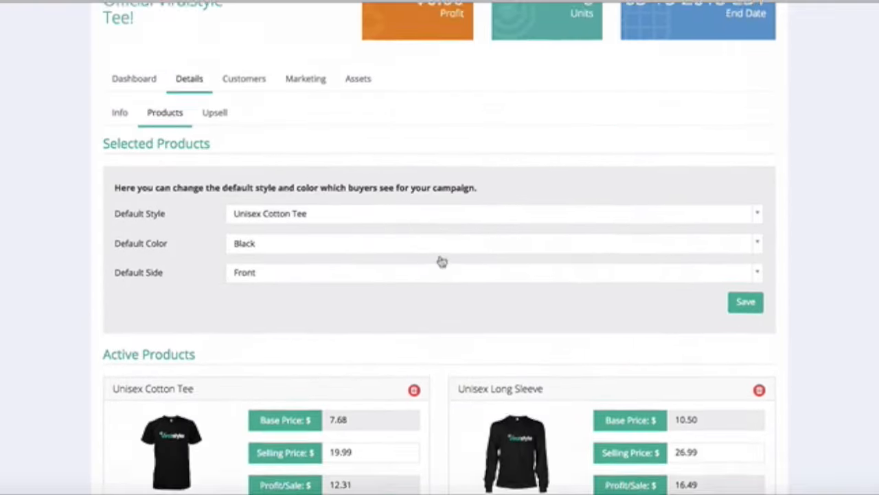
left_click(215, 112)
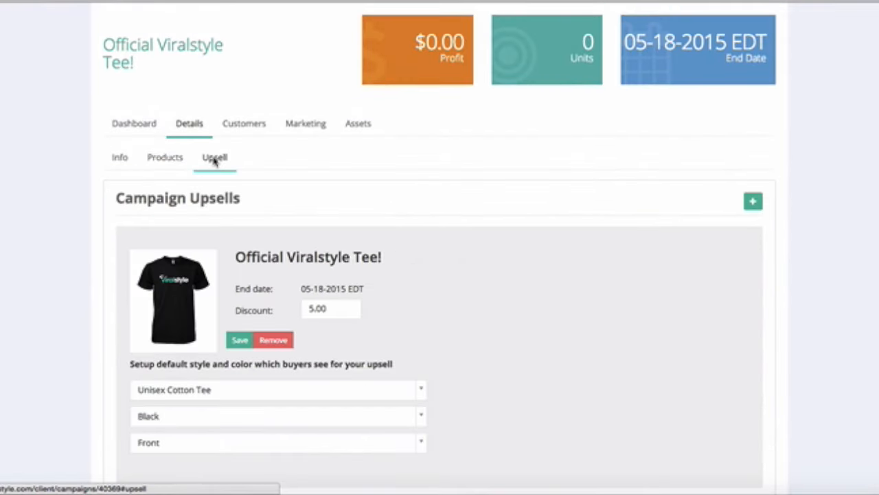
- Look over the upsell's style and colour choices, keeping Black selected
scroll("down", 3)
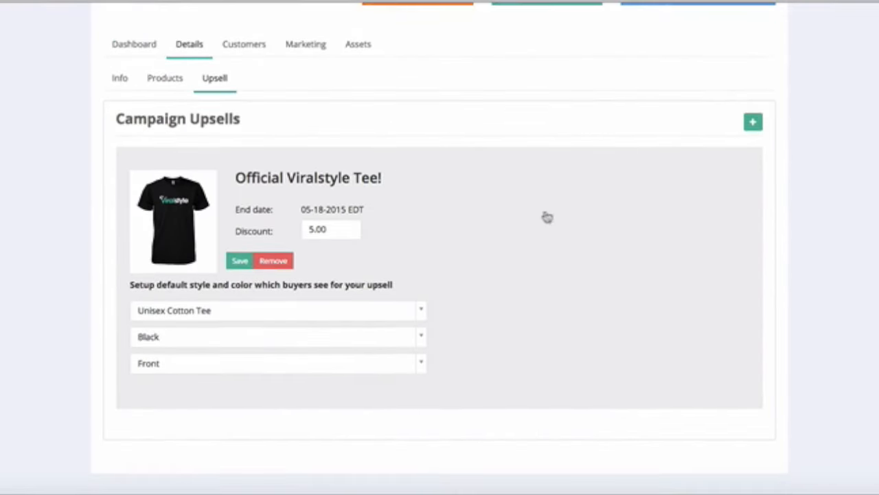
left_click(275, 310)
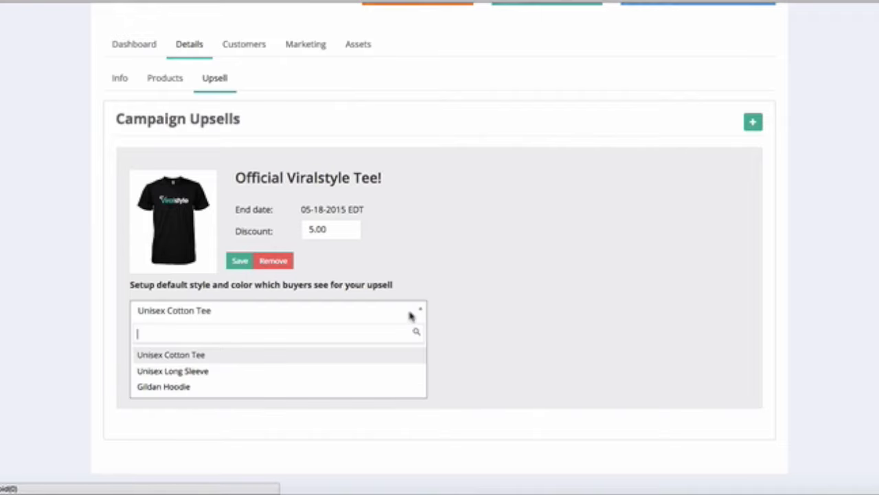
left_click(170, 354)
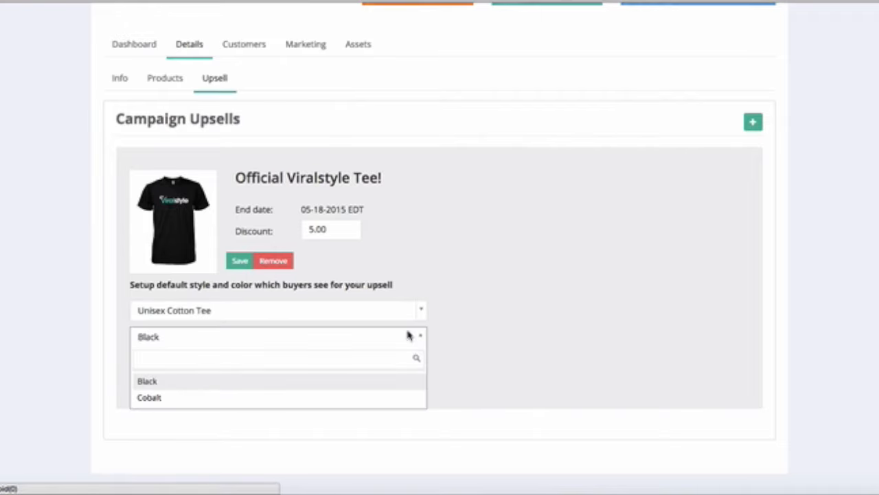
left_click(147, 381)
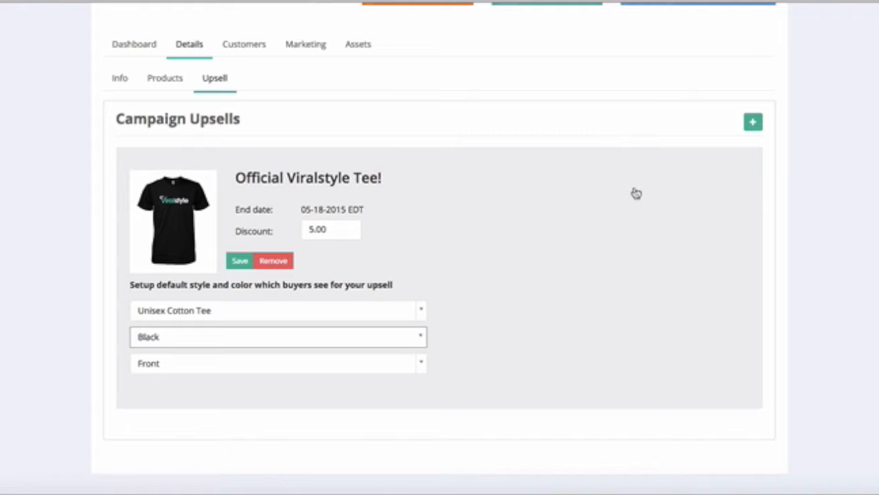
- Go to the Customers orders list for the campaign
scroll("up", 3)
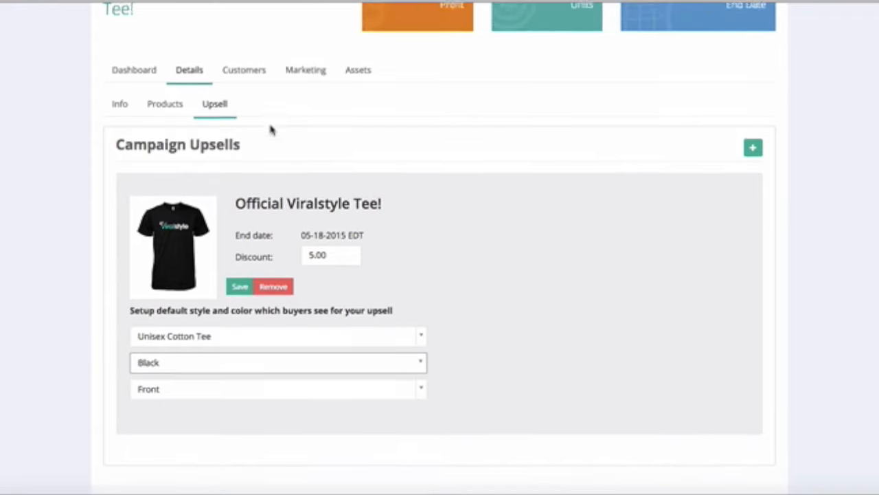
scroll("up", 3)
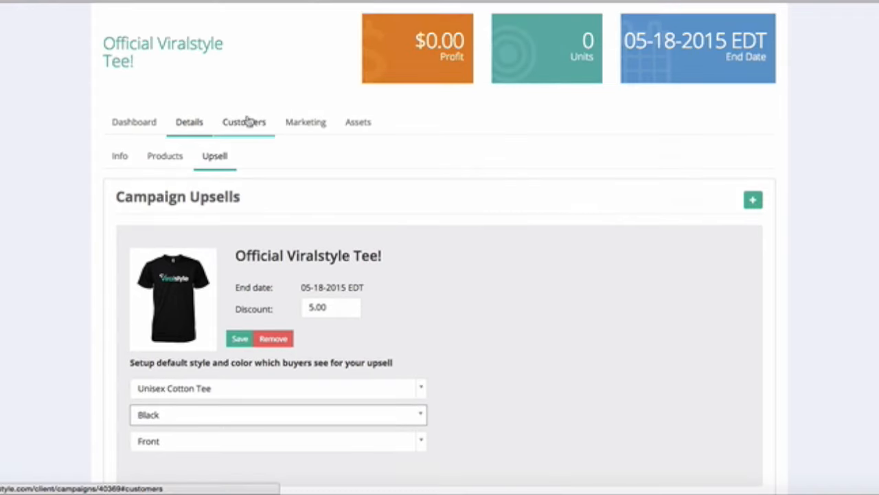
left_click(245, 121)
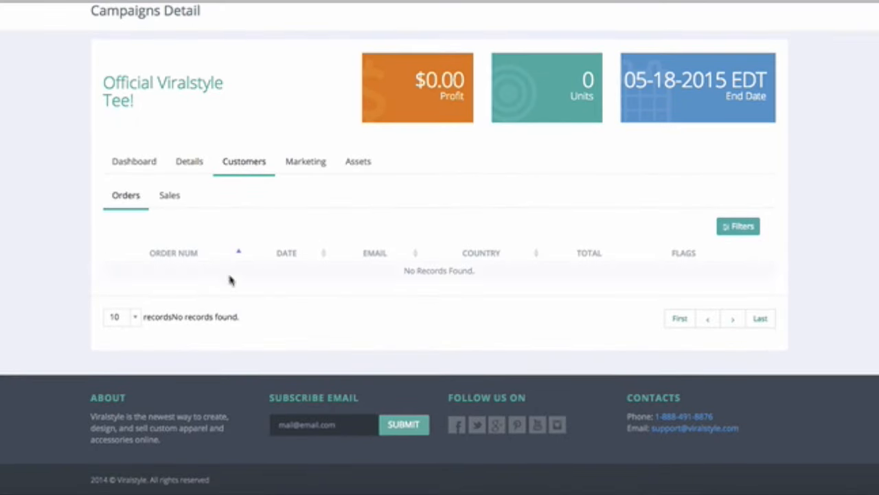
mouse_move(387, 266)
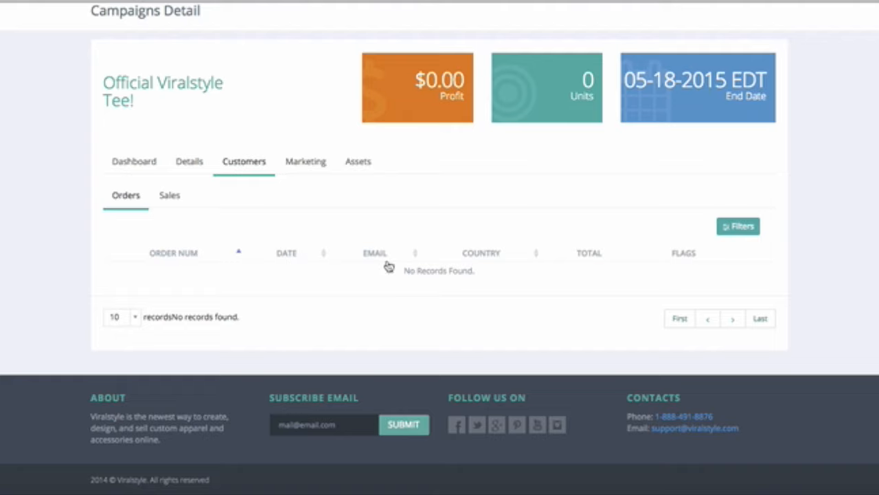
mouse_move(575, 253)
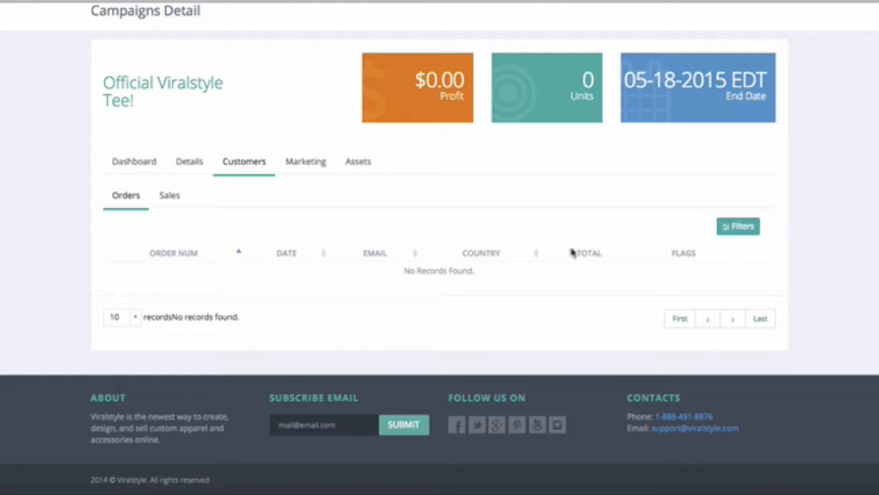
mouse_move(588, 258)
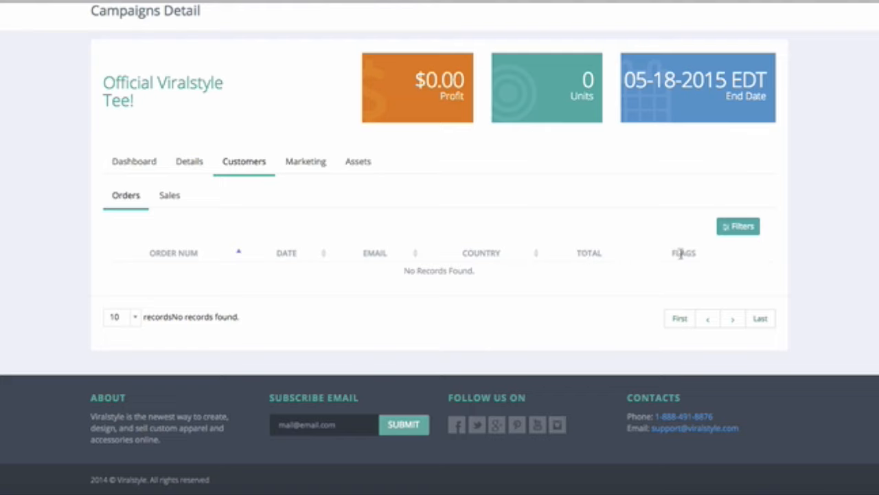
mouse_move(708, 260)
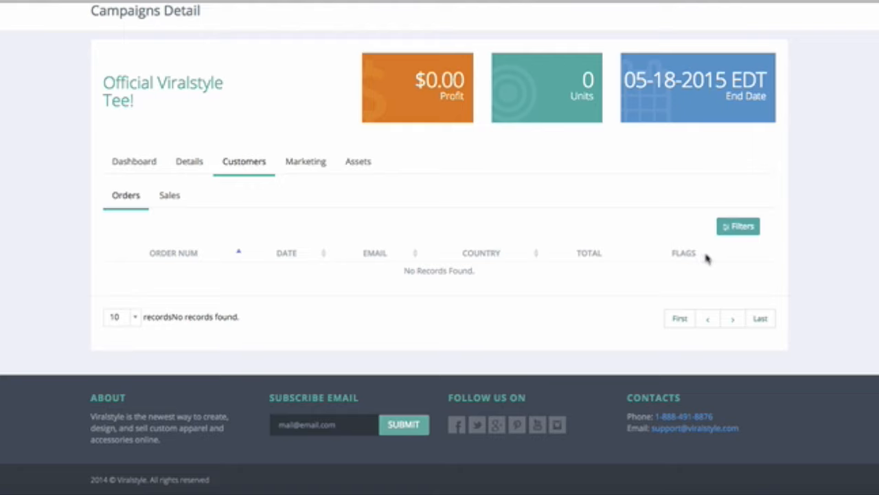
mouse_move(663, 260)
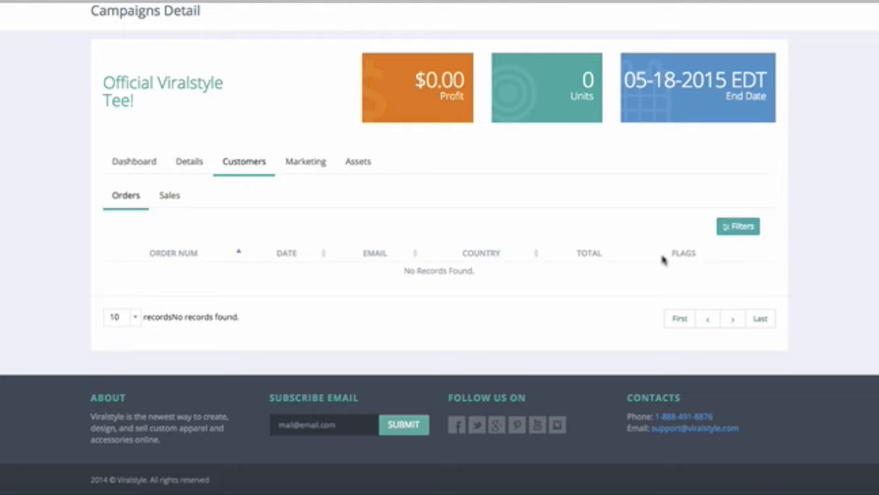
mouse_move(692, 236)
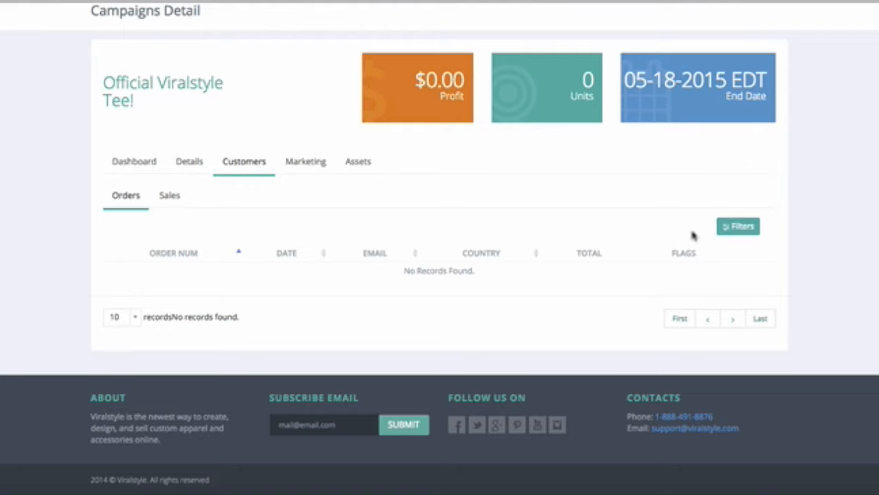
left_click(738, 225)
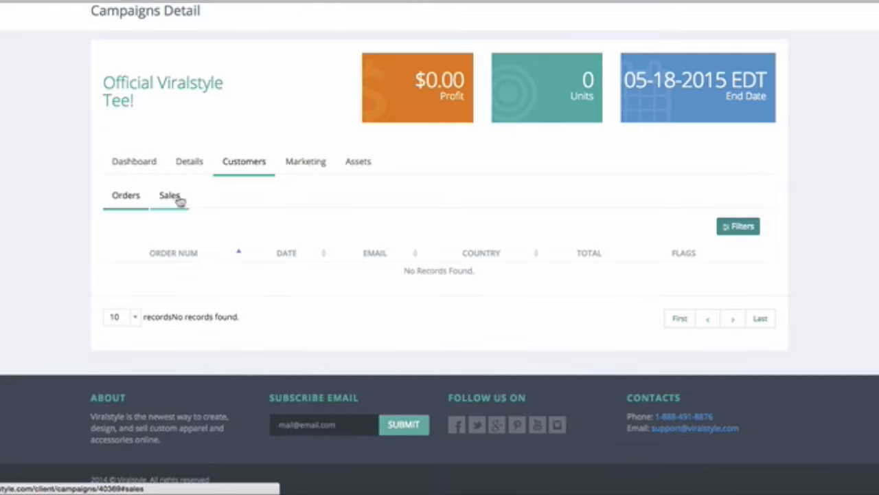
- Show the Product Sales Details table under Customers
left_click(169, 195)
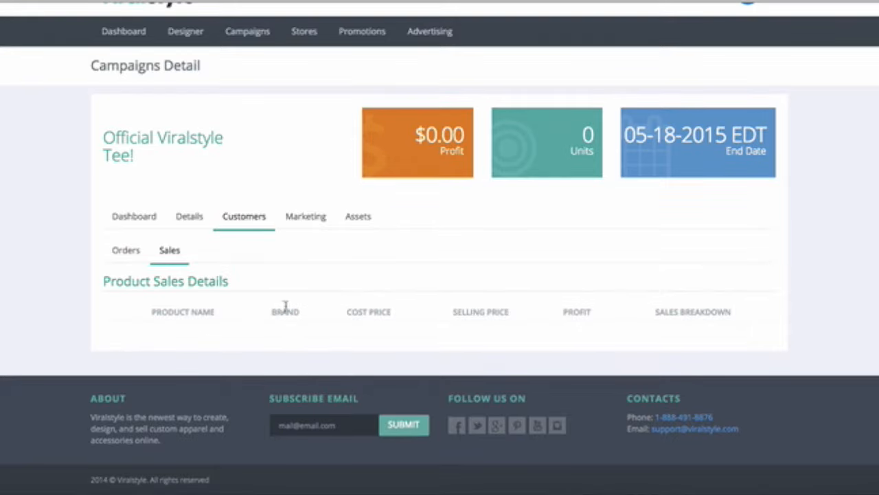
mouse_move(484, 308)
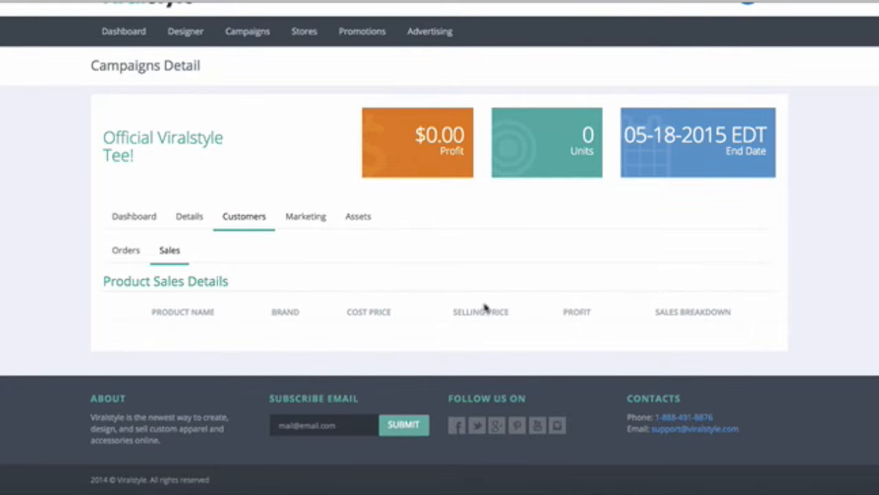
mouse_move(624, 374)
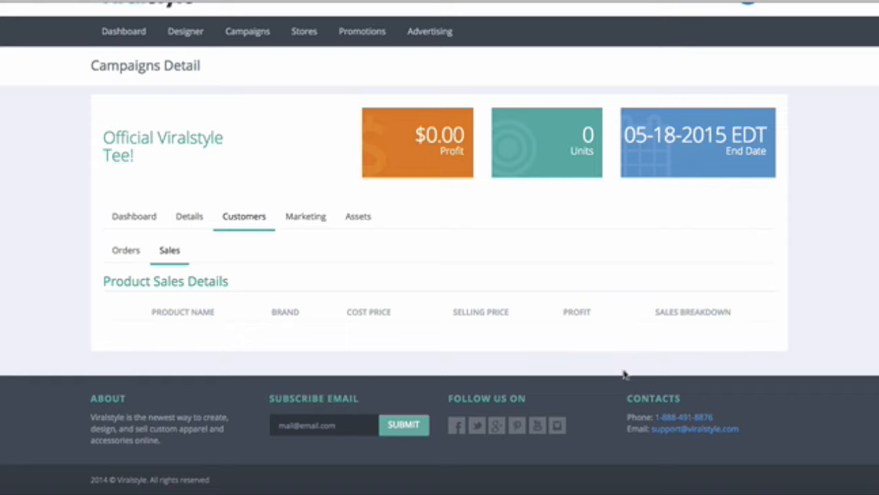
- Fill the URL builder with source facebook and campaign name viralstyle to get a tracking link
left_click(305, 216)
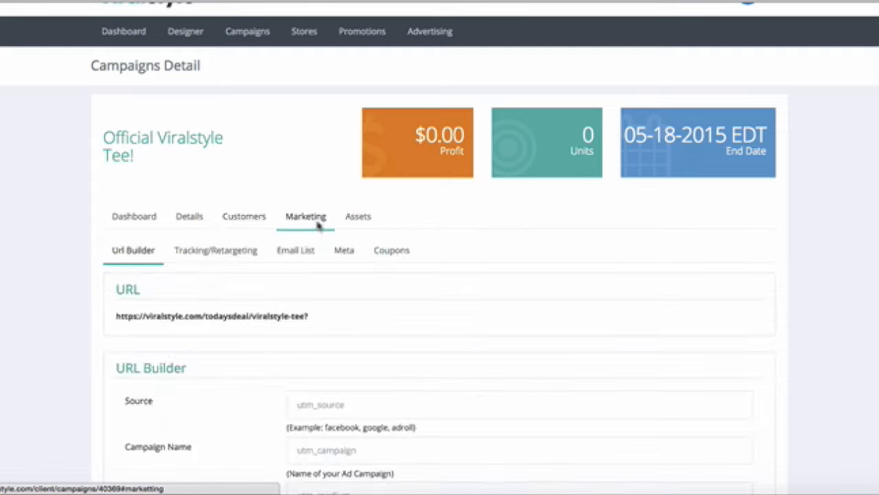
scroll("down", 3)
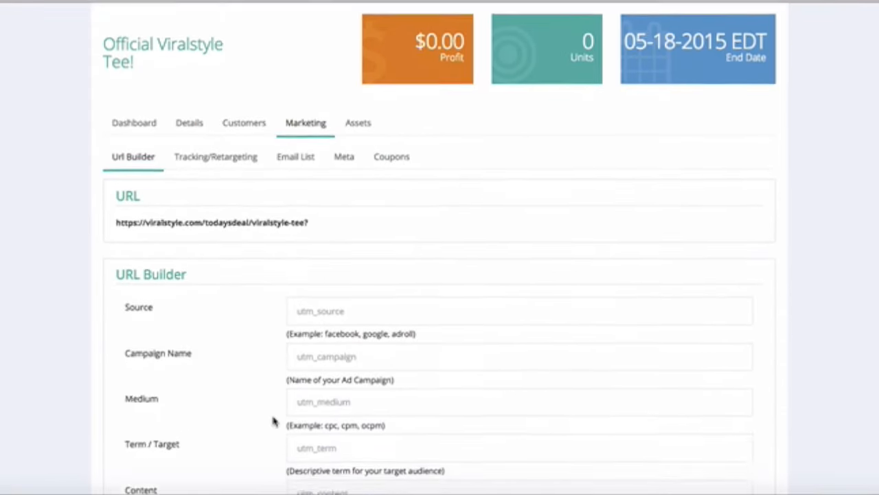
scroll("down", 3)
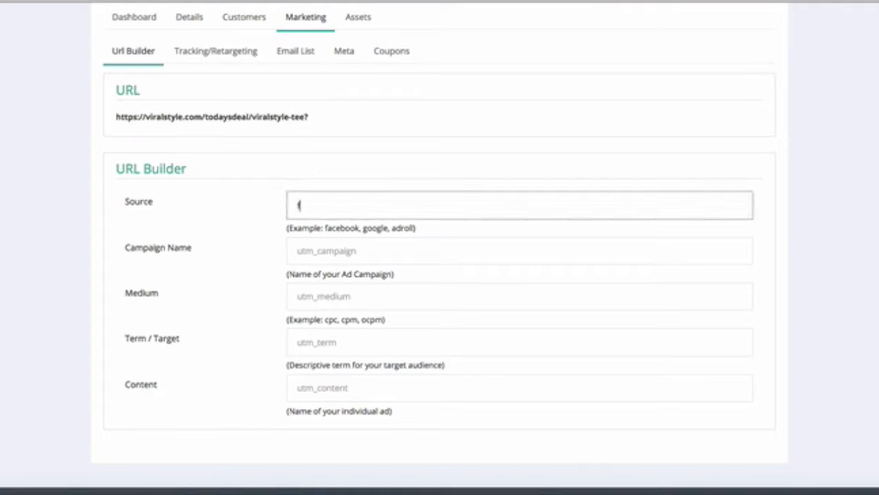
type("facebook")
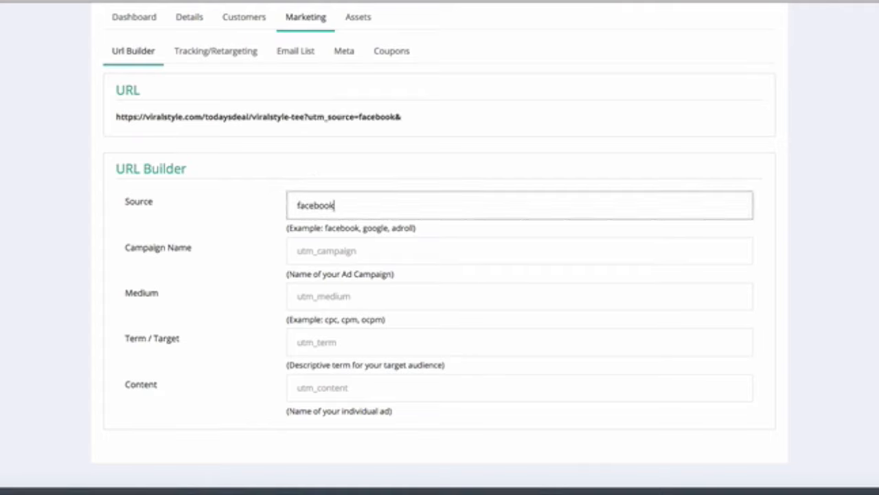
mouse_move(324, 247)
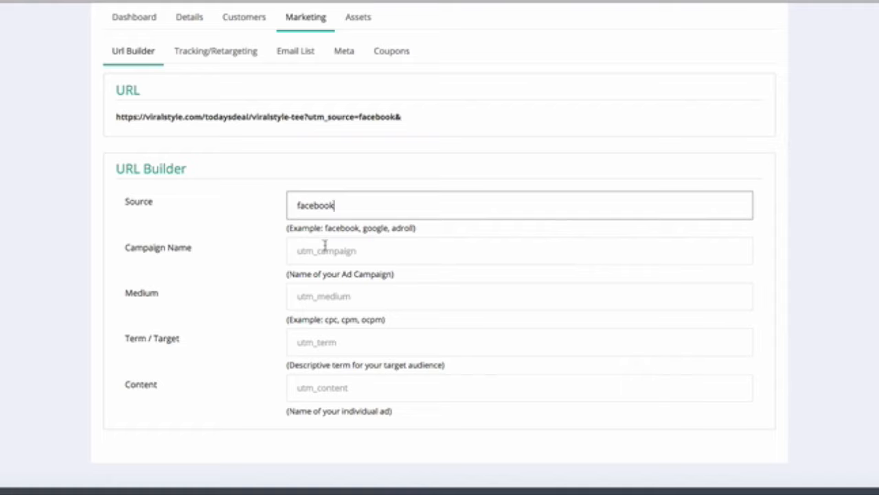
type("viralstyle")
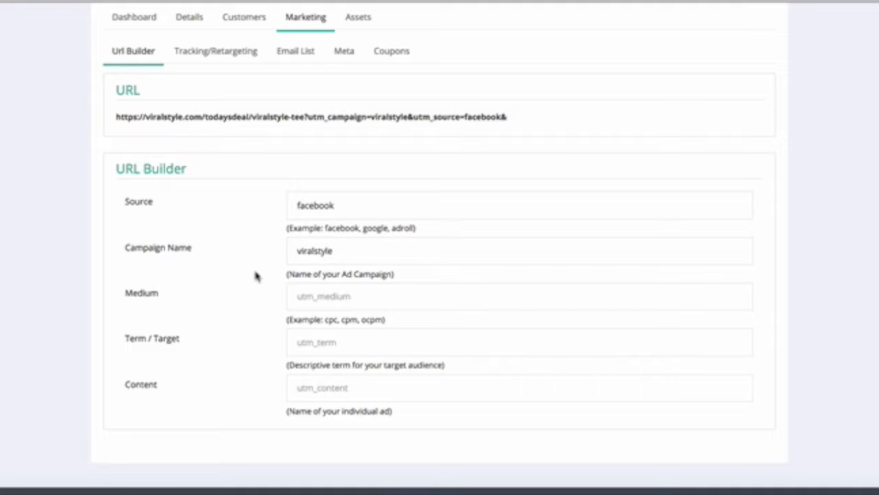
mouse_move(514, 118)
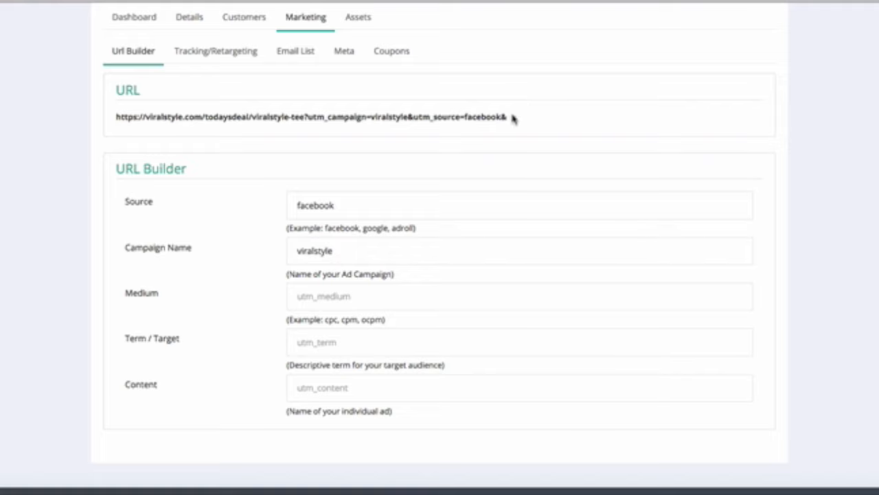
mouse_move(193, 140)
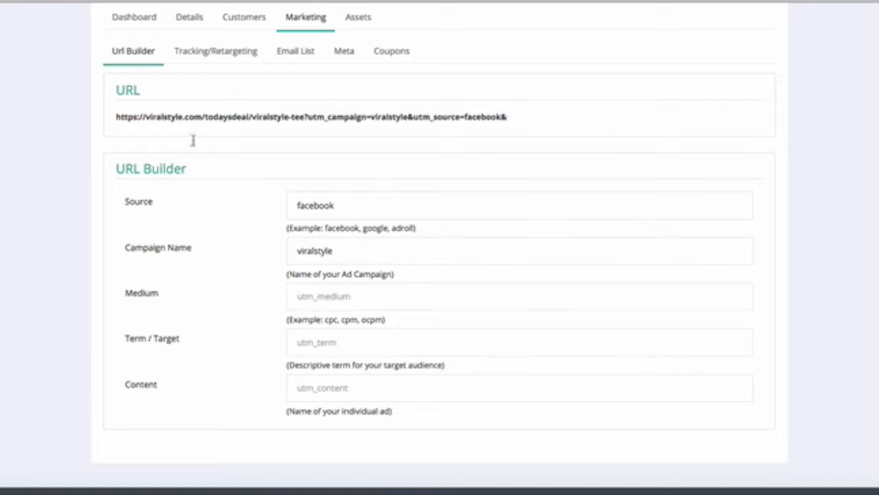
scroll("up", 3)
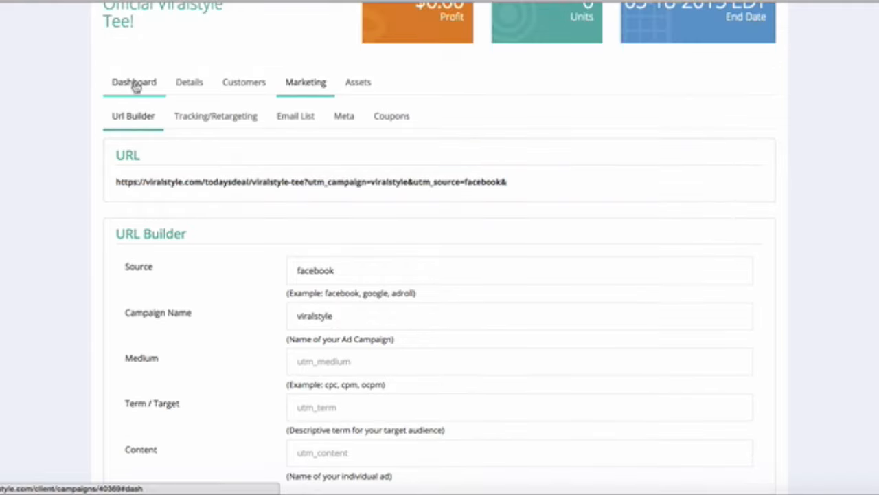
mouse_move(192, 151)
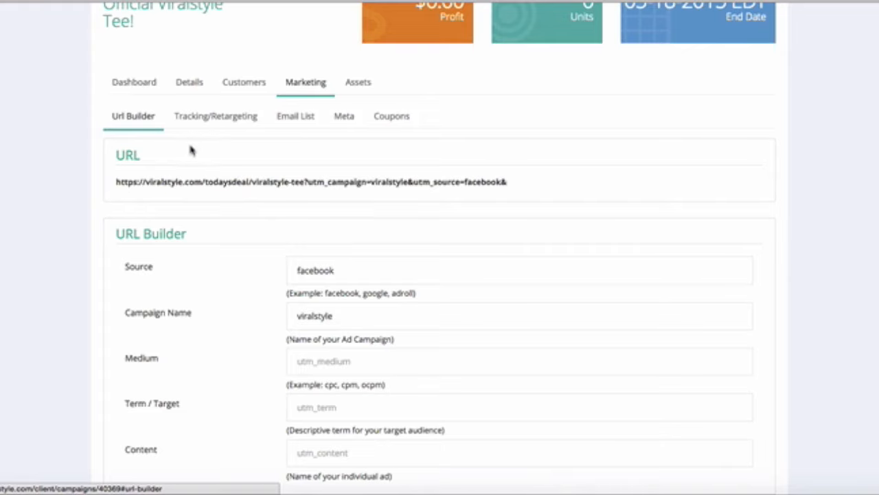
- View the Facebook Retargeting and Conversion pixels and preview the addable tracking providers
left_click(214, 115)
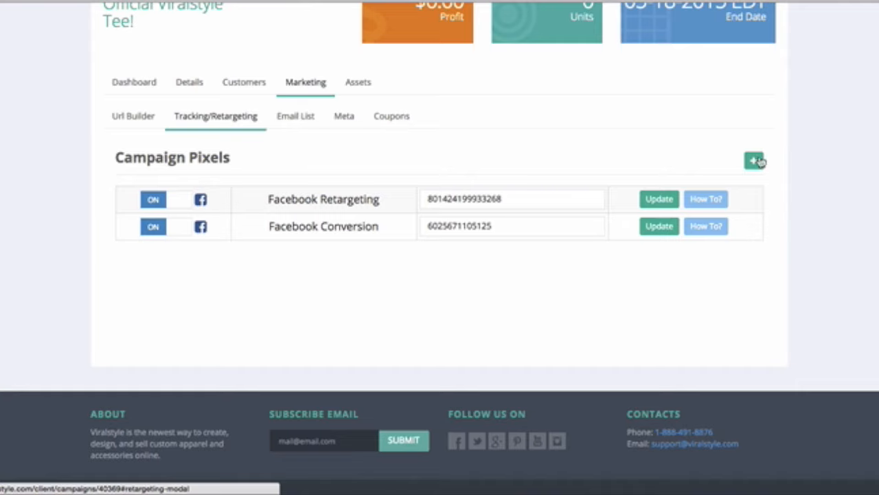
left_click(754, 159)
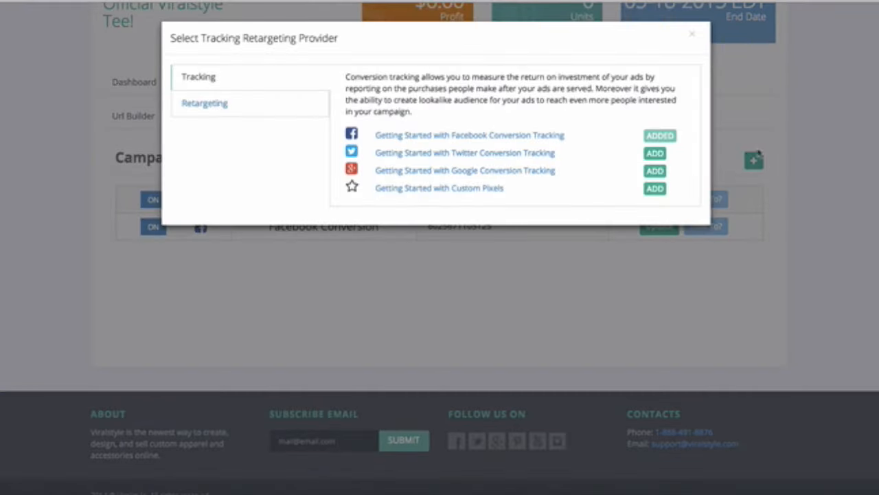
left_click(692, 33)
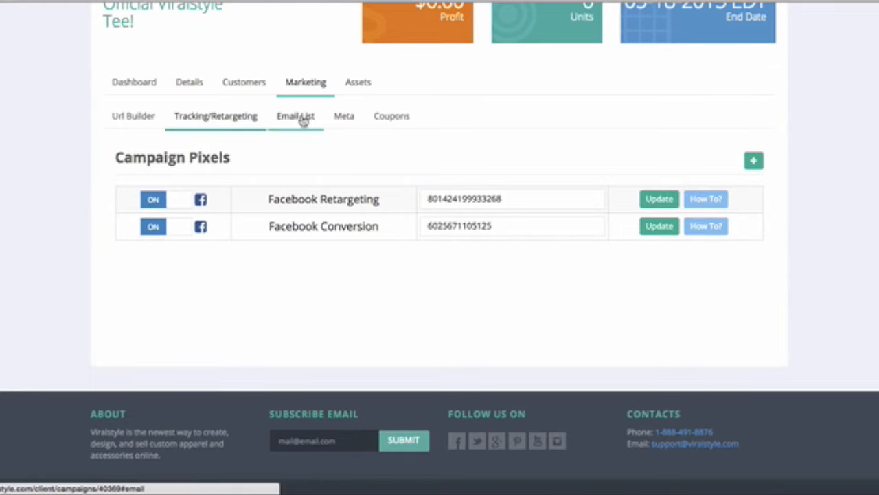
- Review the Email List settings and its available market lists
left_click(295, 115)
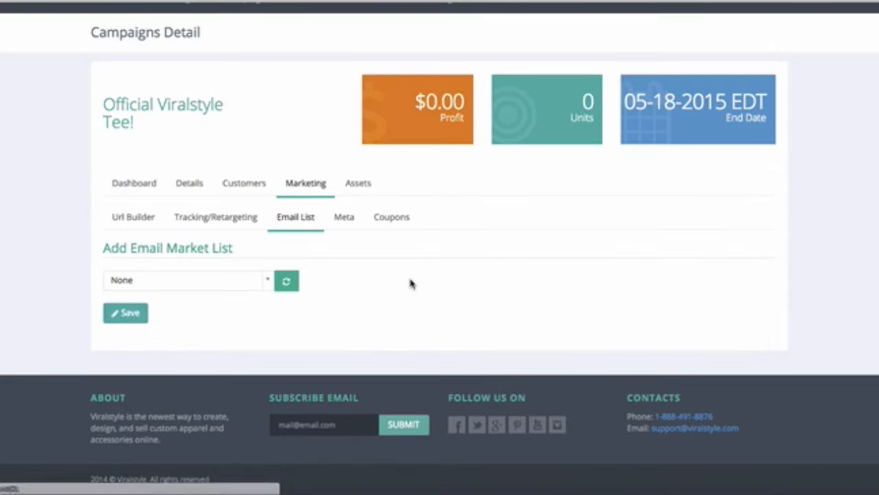
left_click(186, 280)
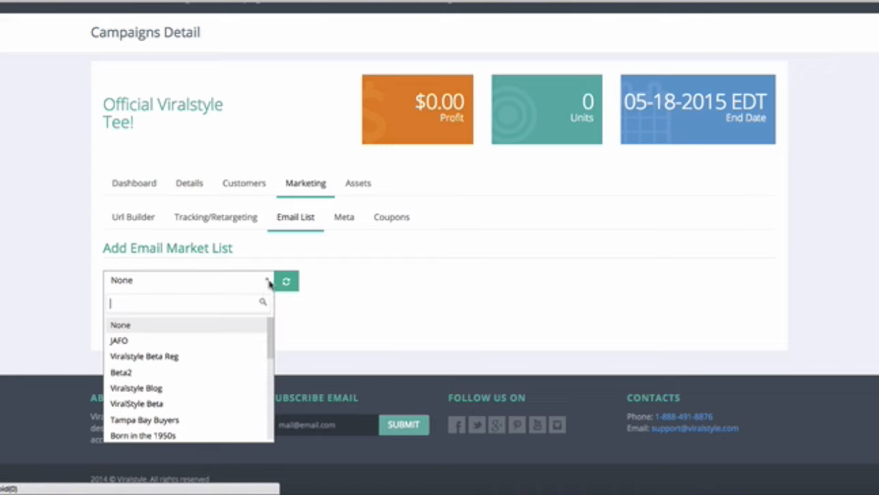
scroll("down", 3)
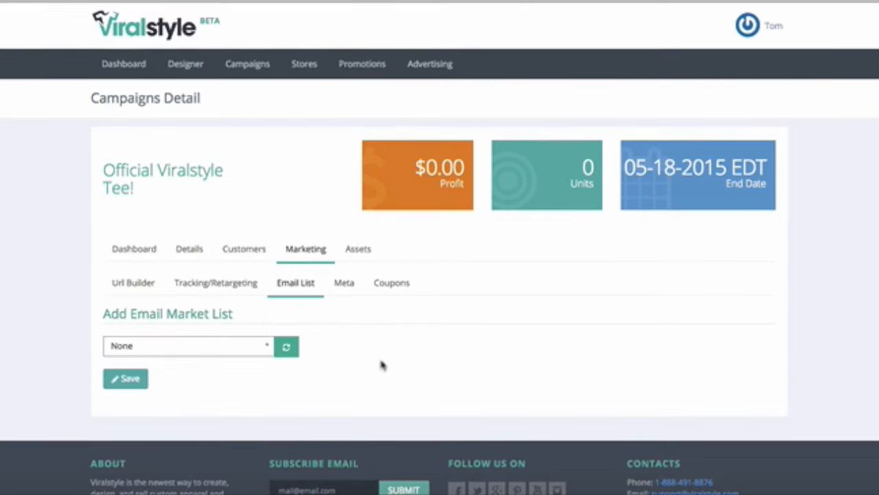
- Look over the Meta tag settings, then the Coupons page with no coupons yet
left_click(344, 283)
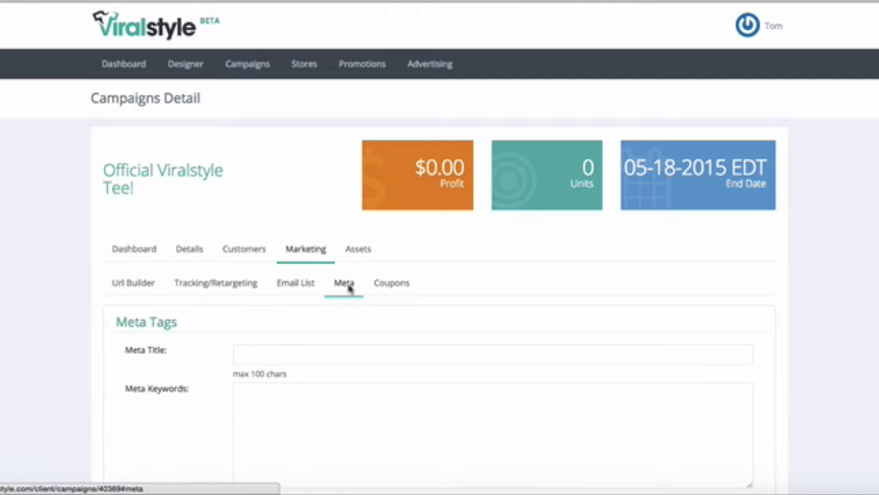
scroll("down", 3)
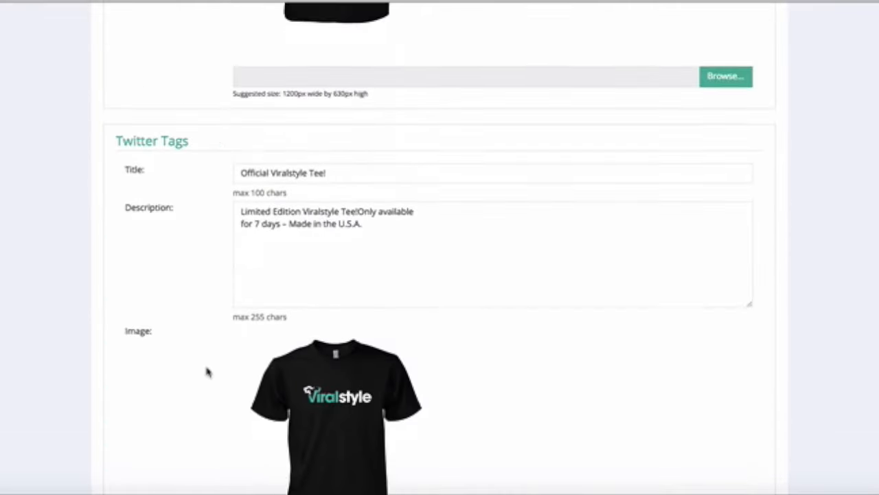
left_click(390, 283)
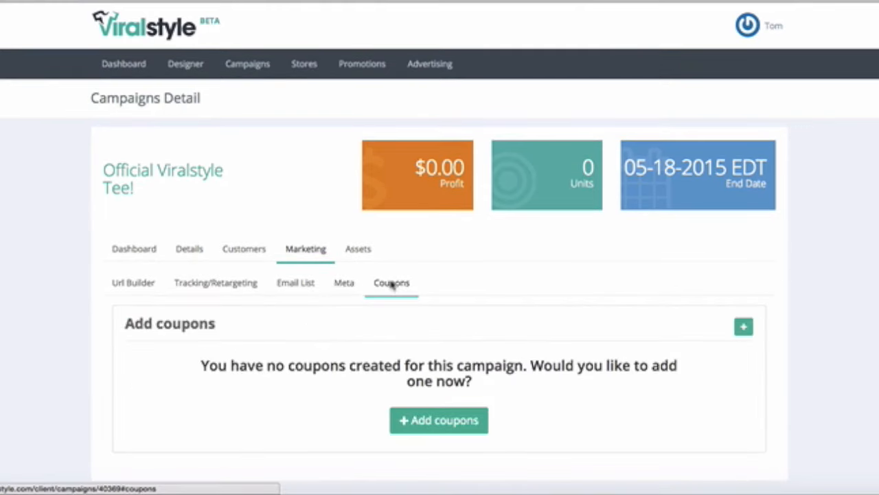
scroll("down", 3)
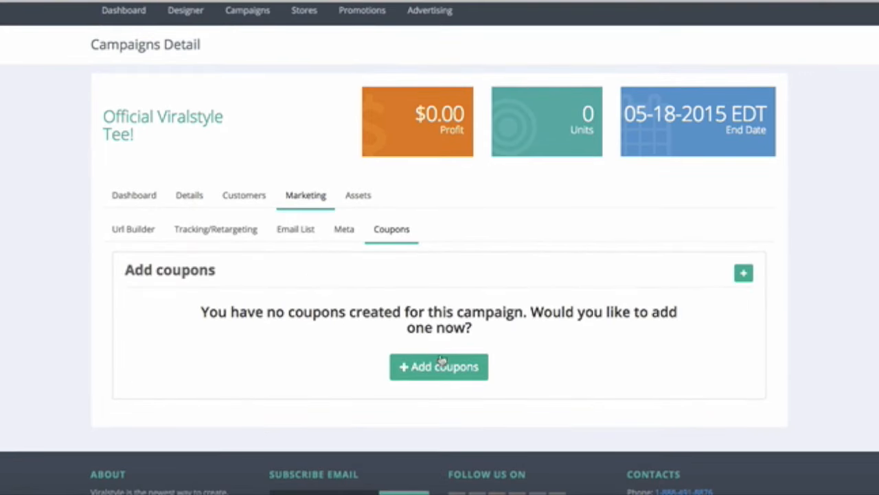
mouse_move(357, 200)
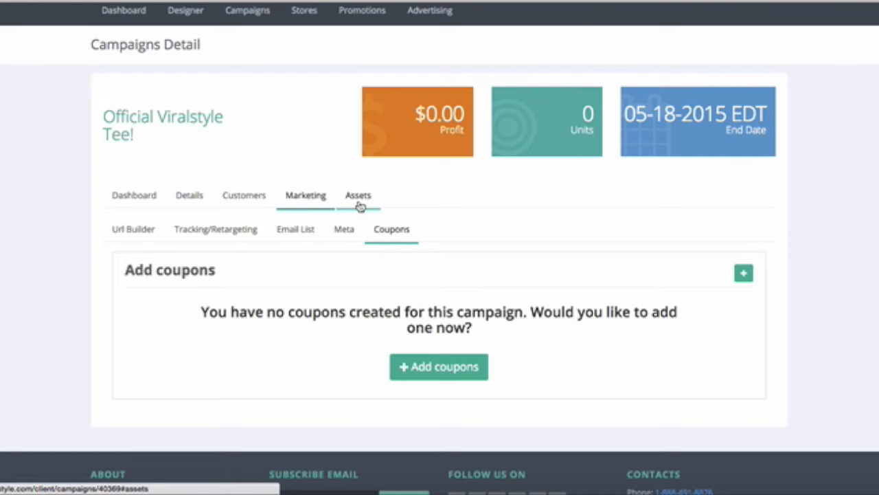
- Browse the Assets page with tee, long sleeve, hoodie and design mockups
left_click(357, 195)
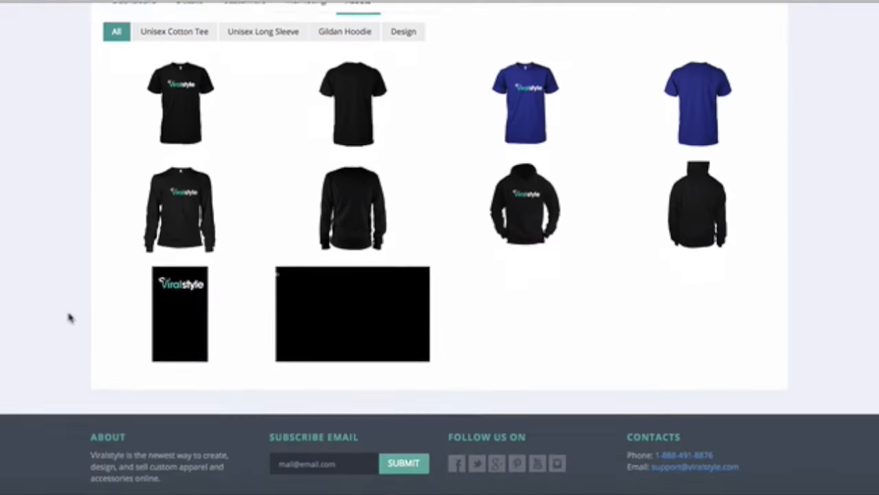
scroll("up", 3)
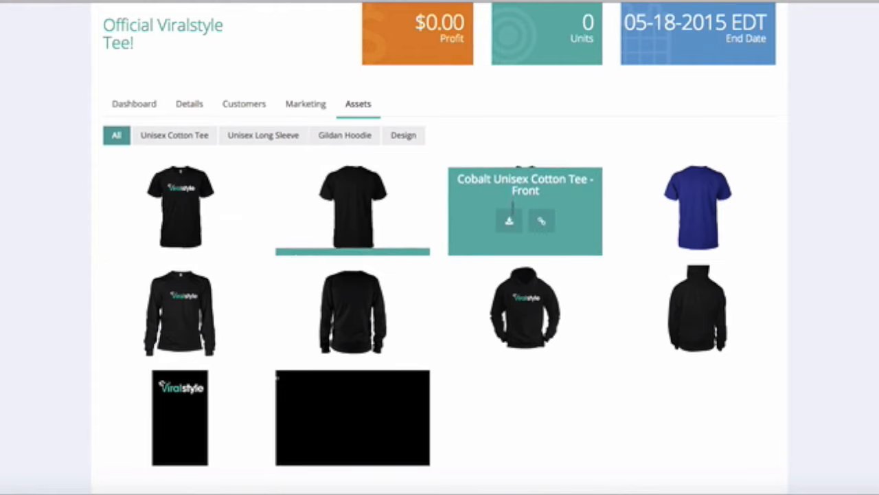
scroll("up", 3)
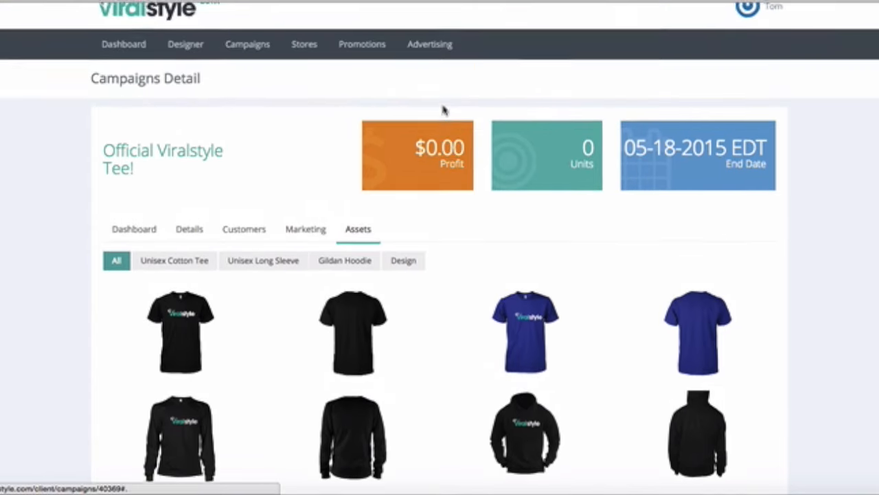